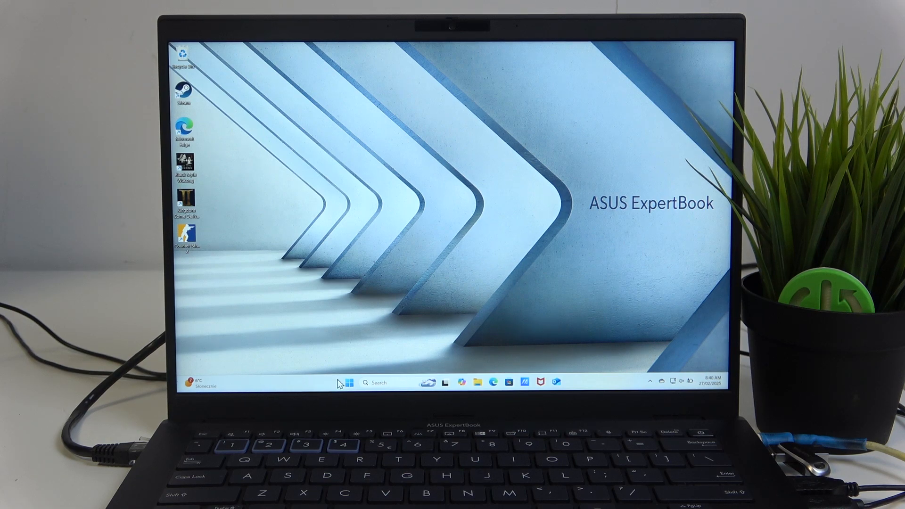
- Trigger a Windows 11 restart from the Start menu's Power options
left_click(346, 382)
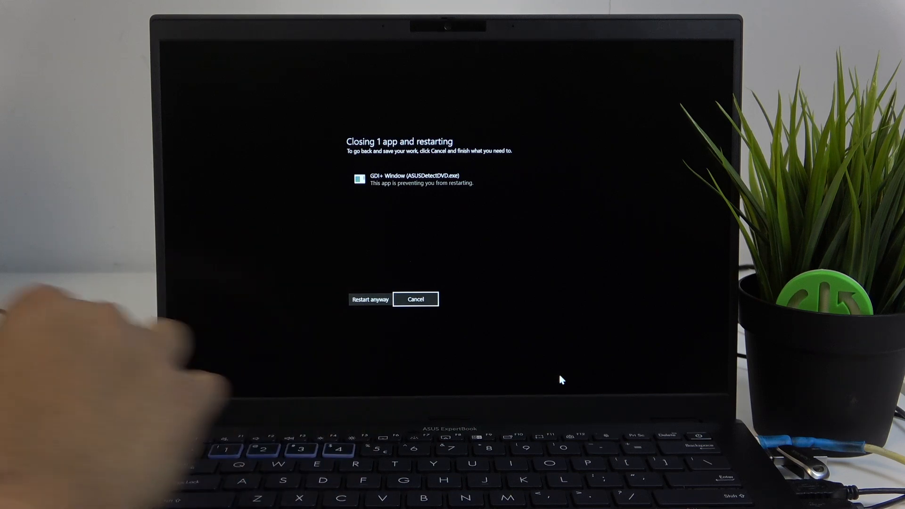
- Choose 'Restart anyway' to override the blocking app and boot into the ASUS BIOS
left_click(370, 300)
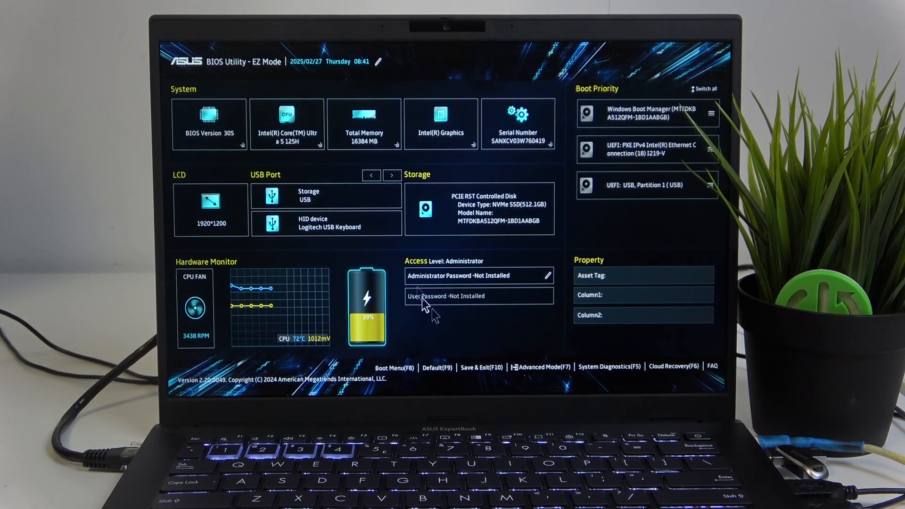
mouse_move(378, 363)
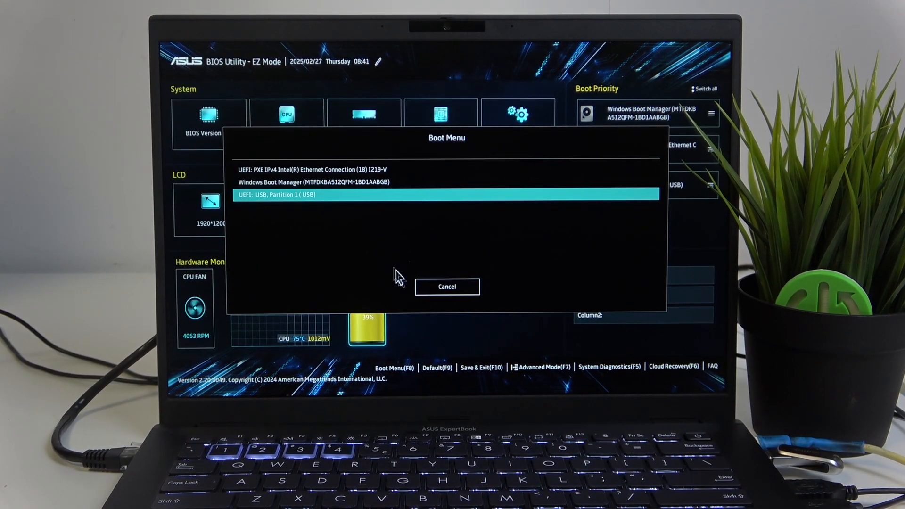
left_click(446, 287)
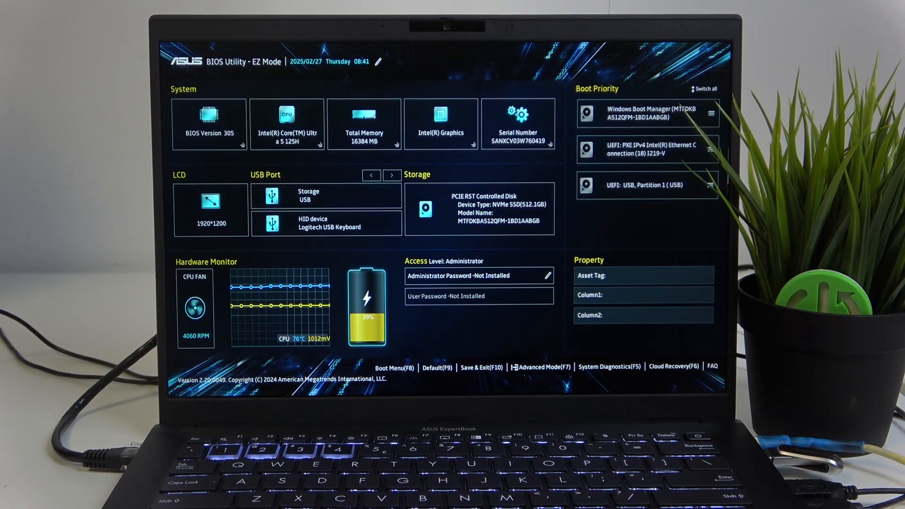